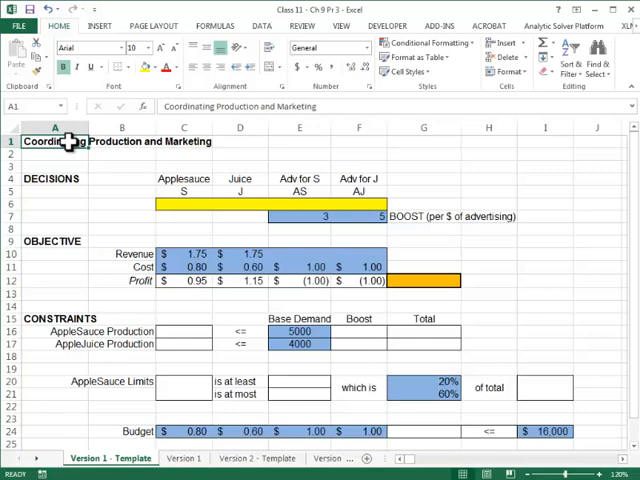
# Review the model layout: title, objective, juice production, applesauce limit and budget rows
pyautogui.click(184, 202)
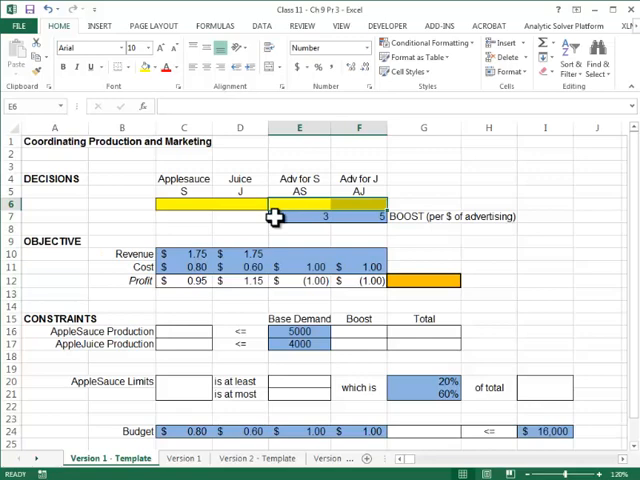
pyautogui.moveTo(292, 204)
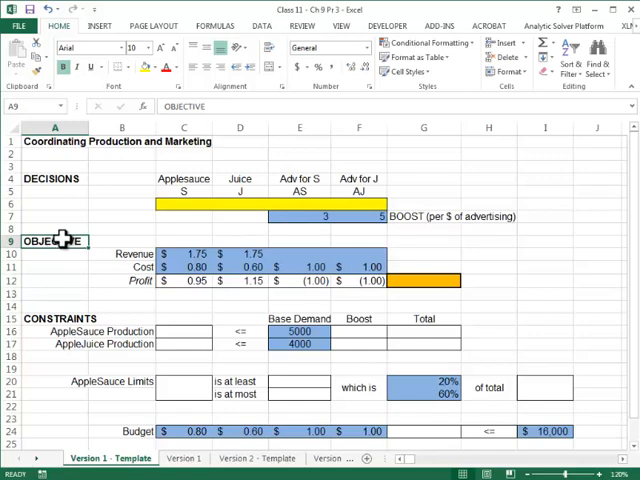
pyautogui.click(424, 280)
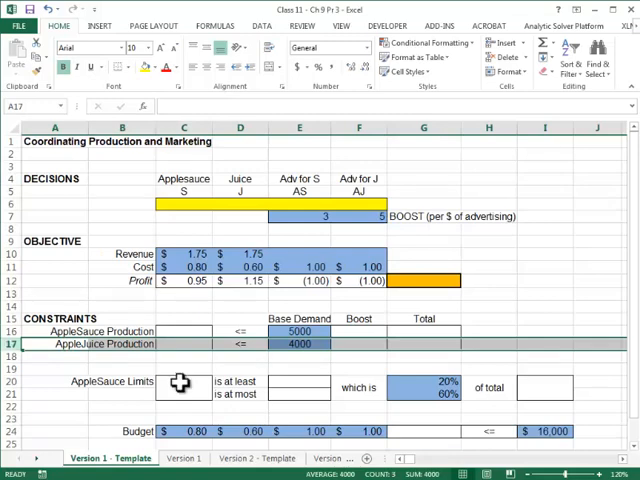
pyautogui.click(184, 384)
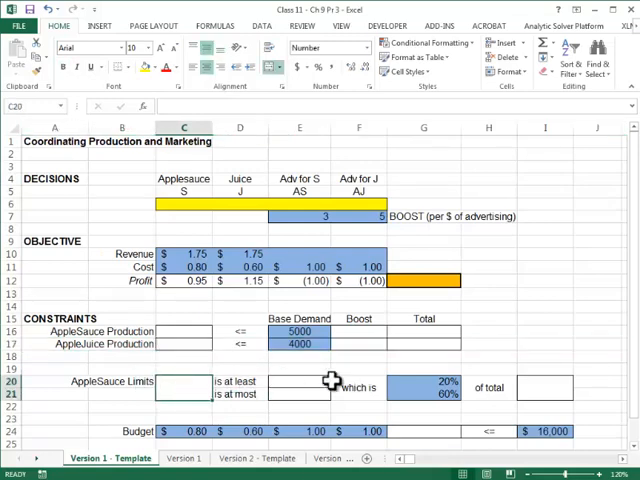
pyautogui.click(424, 394)
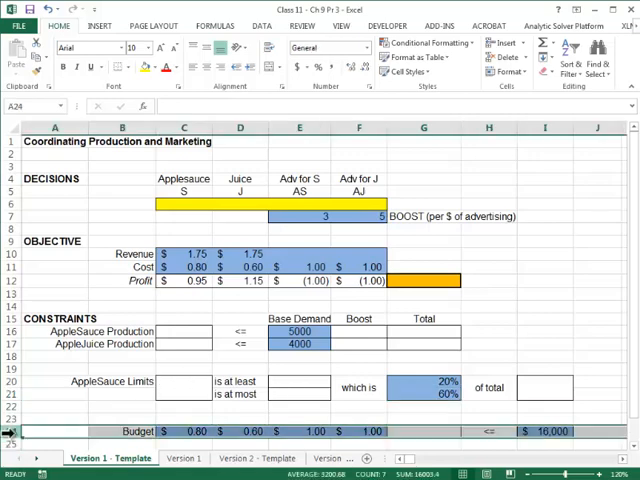
pyautogui.click(56, 418)
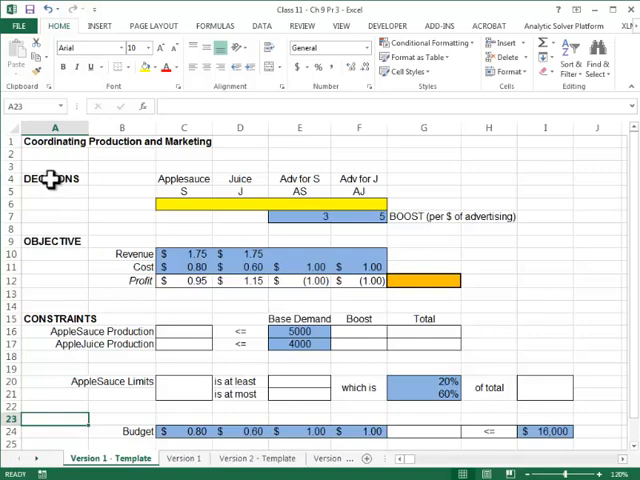
# Review the Decisions and Constraints headings and the total profit cell
pyautogui.click(56, 192)
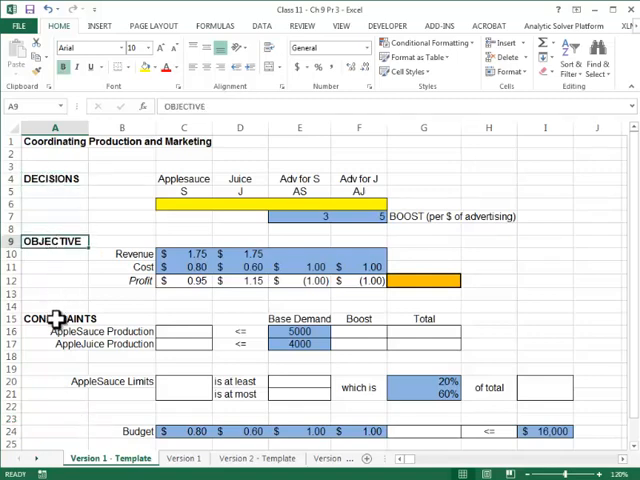
pyautogui.click(184, 204)
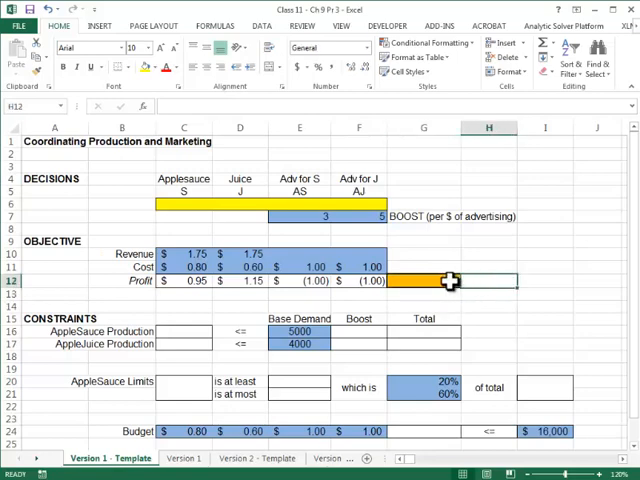
pyautogui.click(422, 280)
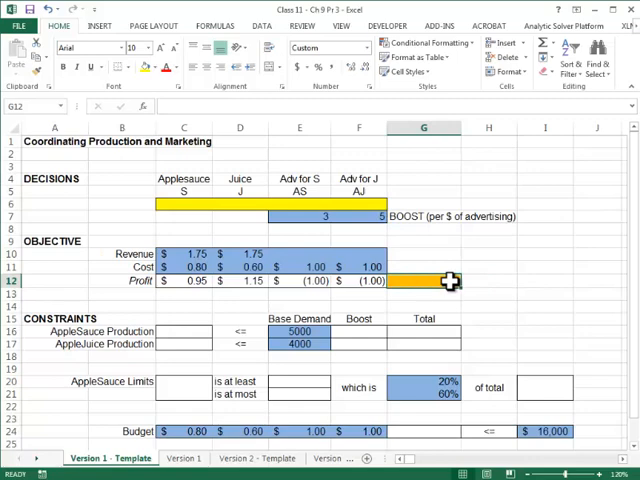
pyautogui.moveTo(44, 142)
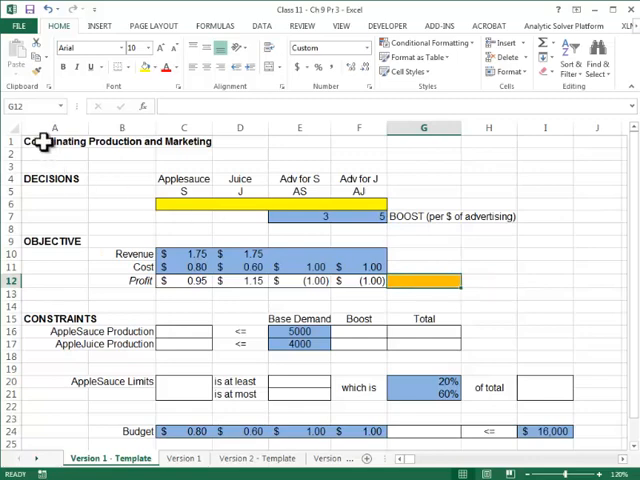
pyautogui.click(54, 140)
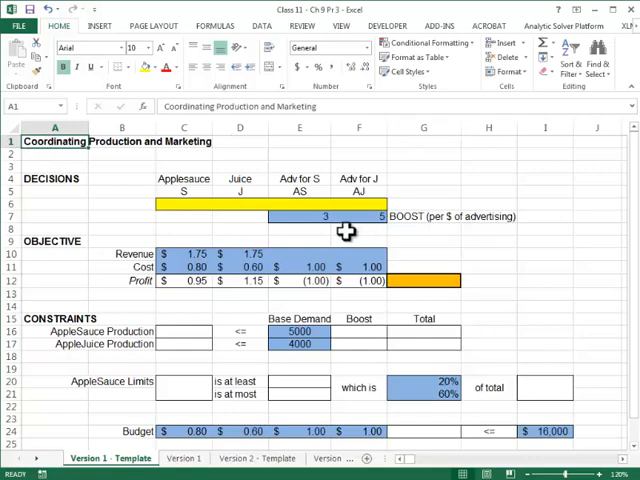
# Enter trial decisions 100 applesauce, 200 juice, 10 and 20 advertising into C6:F6
pyautogui.click(184, 202)
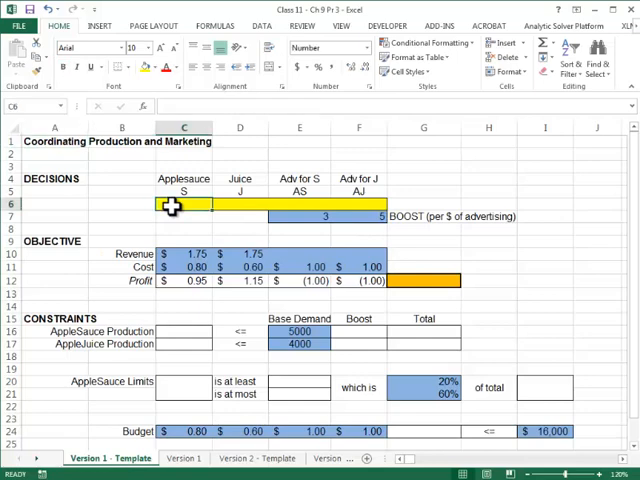
pyautogui.write('100')
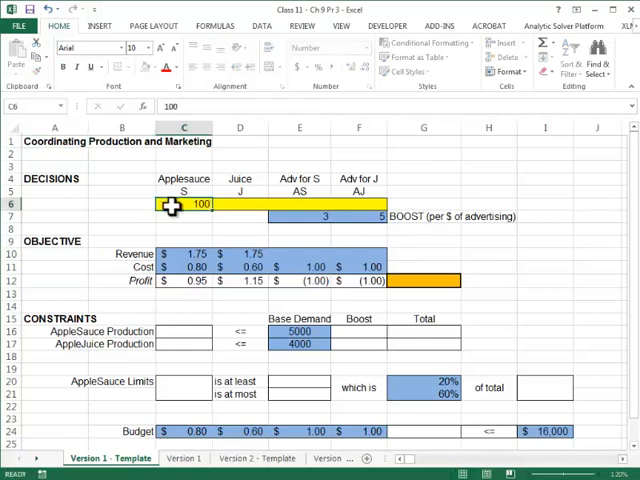
pyautogui.write('200')
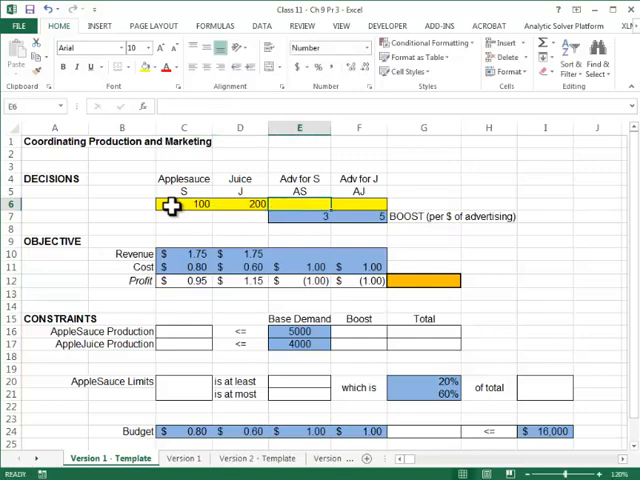
pyautogui.write('10')
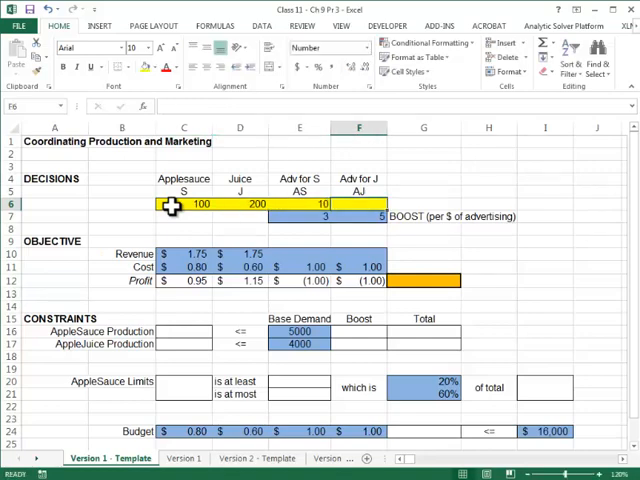
pyautogui.write('20')
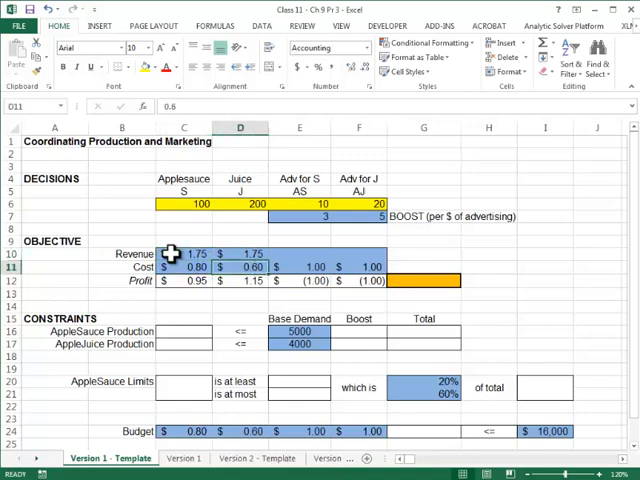
pyautogui.click(300, 266)
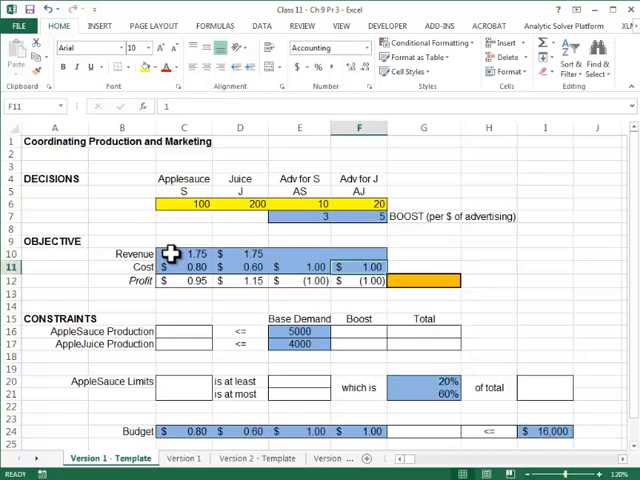
# Enter =SUMPRODUCT(C6:F6,C12:F12) in G12 as total profit, giving 255 for the trial values
pyautogui.click(300, 280)
pyautogui.write('=sumpro')
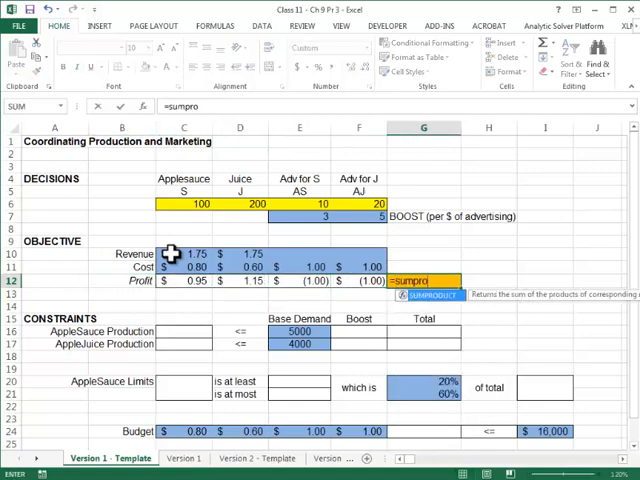
pyautogui.write('duct(')
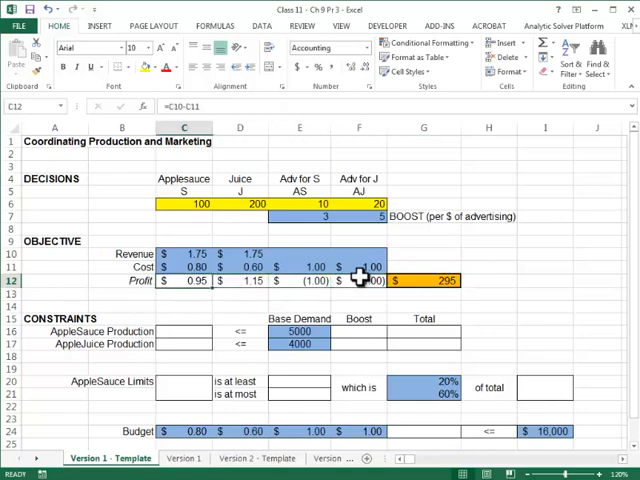
# Link production to C6 and D6 and add advertising boost formulas giving total demand 5030 and 4100
pyautogui.click(184, 332)
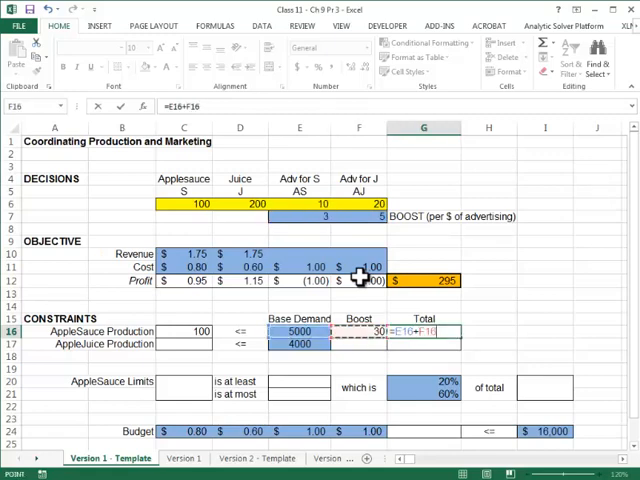
pyautogui.press('enter')
pyautogui.write('=')
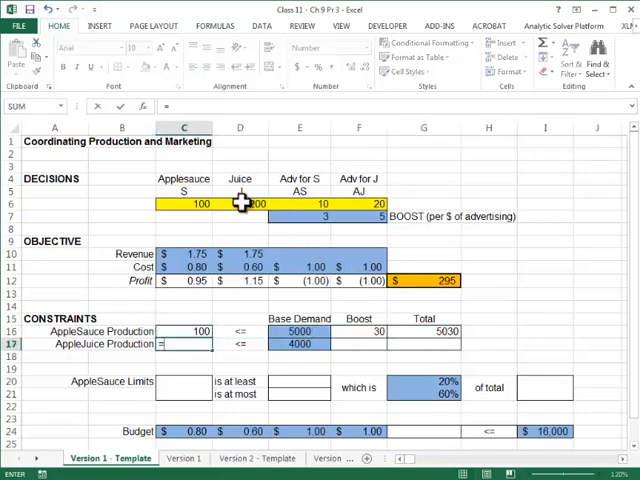
pyautogui.click(240, 204)
pyautogui.write('=F6*')
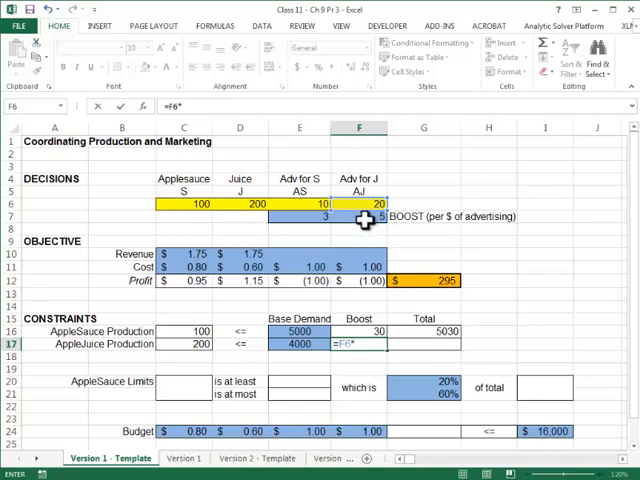
pyautogui.click(360, 216)
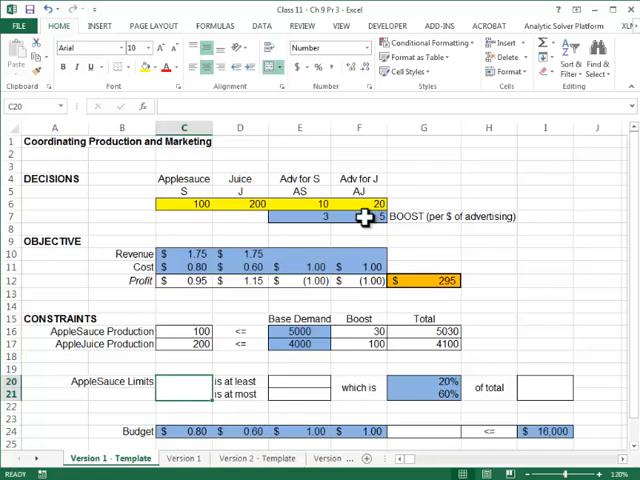
# Reference the applesauce decision C6 in the limit row, with 20% and 60% bounds of total 300
pyautogui.write('=')
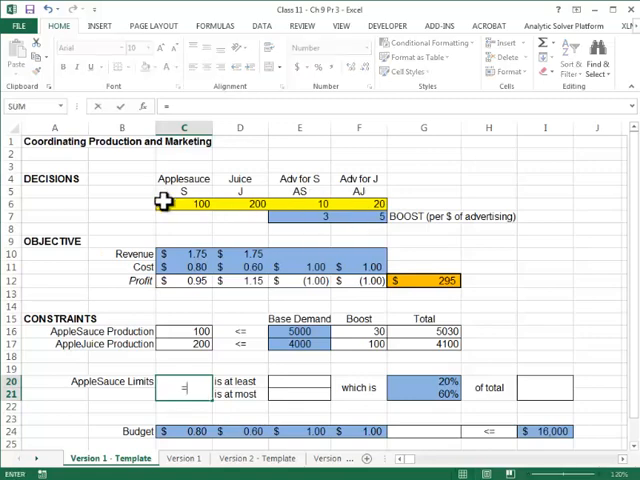
pyautogui.click(184, 204)
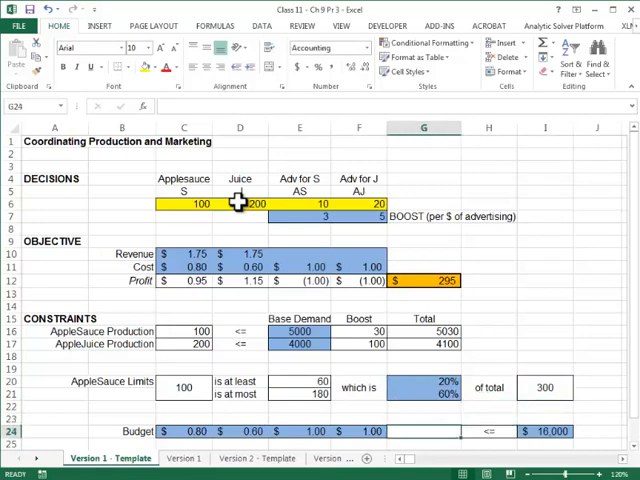
# Enter =SUMPRODUCT(C24:F24,C6:F6) as budget spent, showing 230.00 against 16,000
pyautogui.click(240, 432)
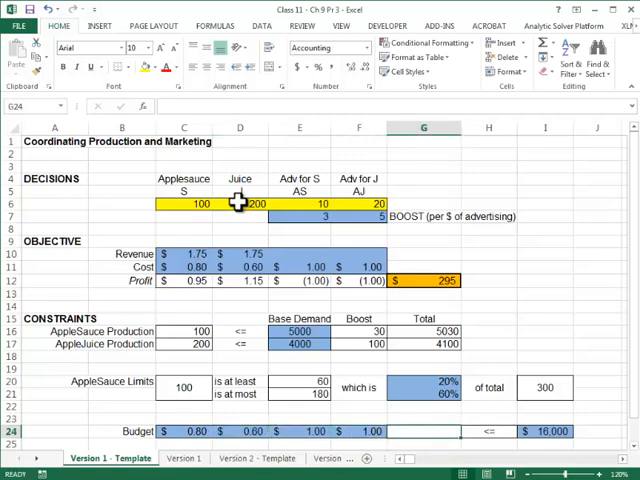
pyautogui.write('=sumproduct(C24:F24')
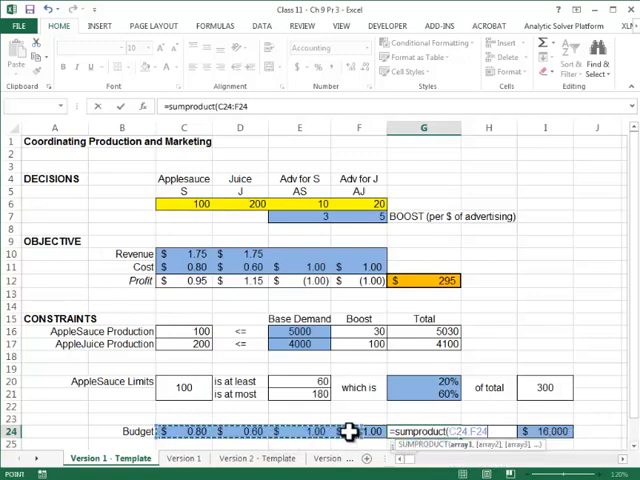
pyautogui.write(',')
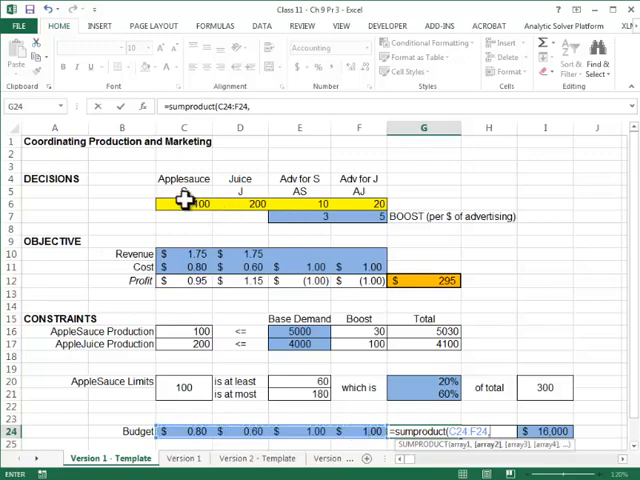
pyautogui.moveTo(190, 204); pyautogui.dragTo(356, 204)
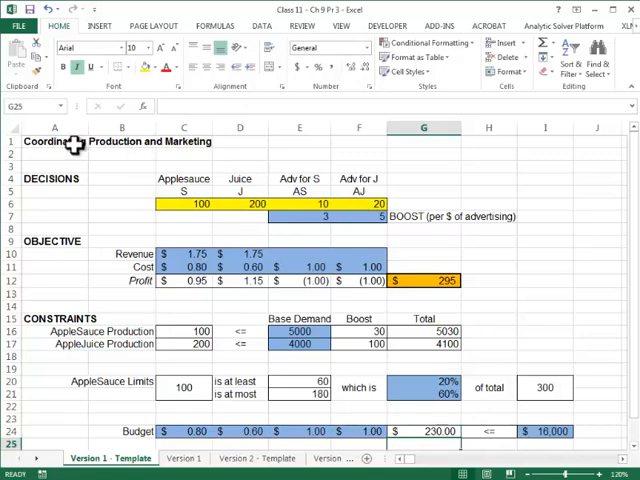
# In the Analytic Solver Model pane add G12 as a Max objective and expand Variables
pyautogui.click(54, 140)
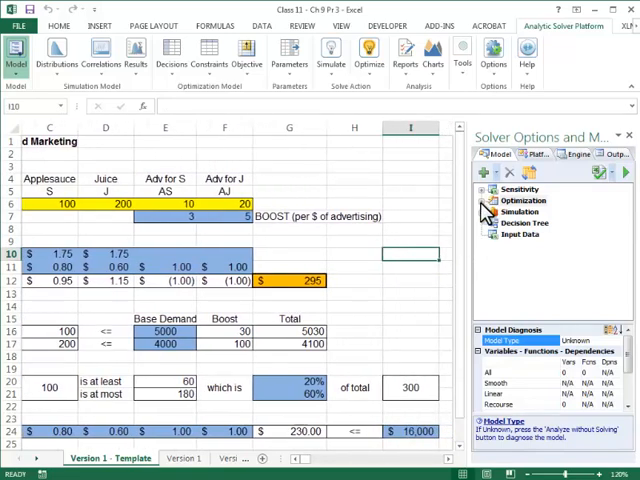
pyautogui.click(484, 188)
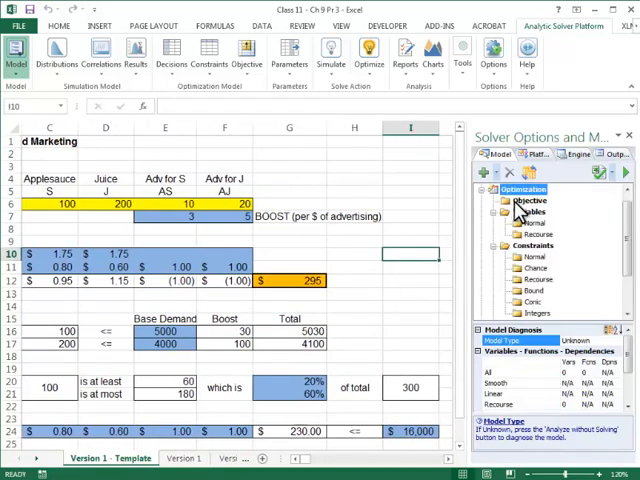
pyautogui.click(288, 280)
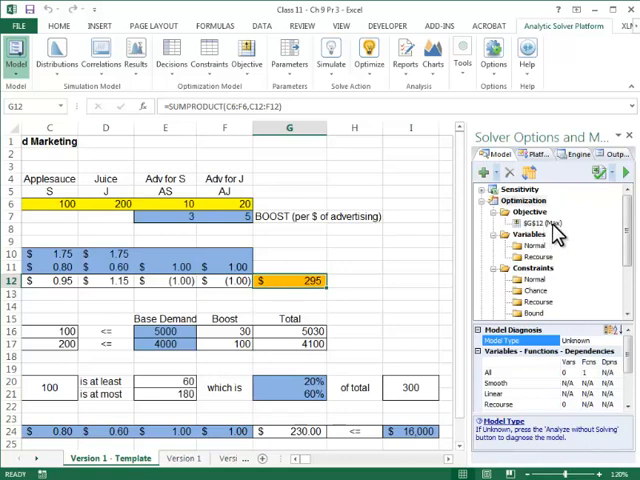
pyautogui.click(540, 222)
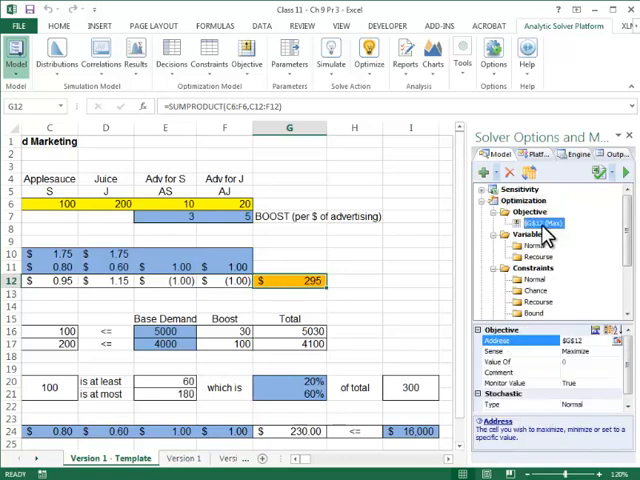
pyautogui.moveTo(612, 398)
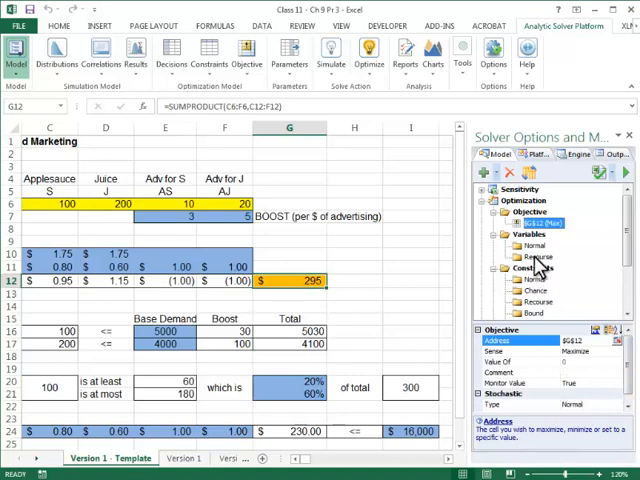
pyautogui.click(532, 246)
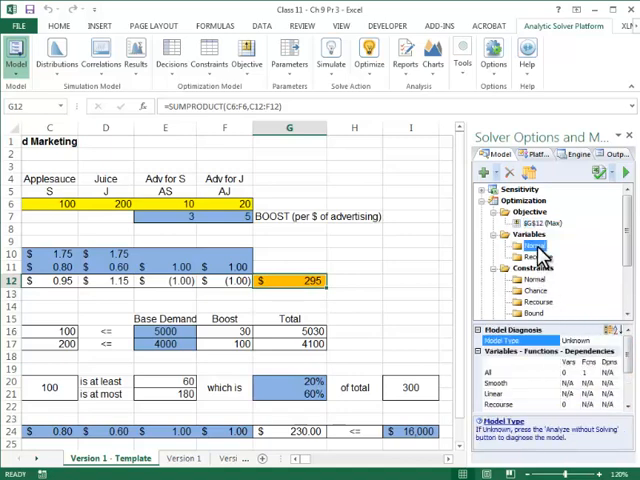
# Add the decision cells as variables plus the demand-limit and budget-limit constraints
pyautogui.click(64, 204)
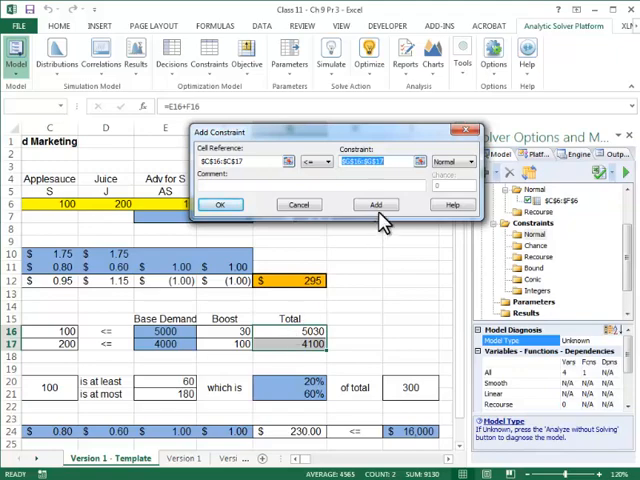
pyautogui.click(376, 204)
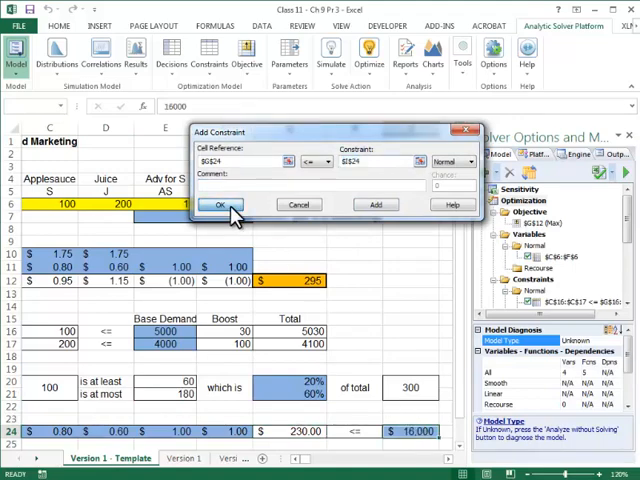
pyautogui.click(220, 204)
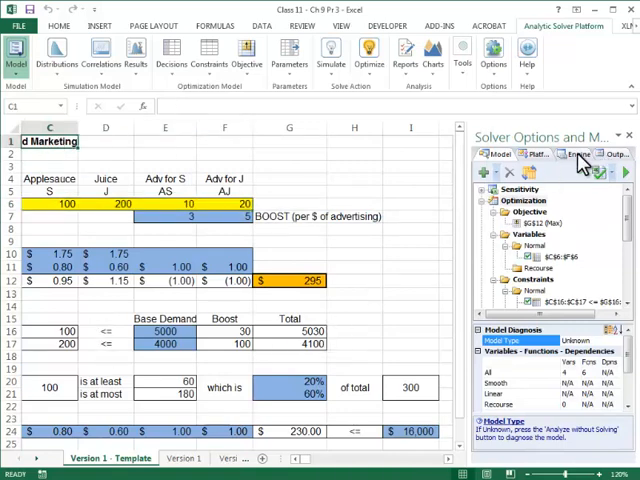
# Check the Engine setting and run Optimize to get the optimal plan using the full 16,000 budget
pyautogui.click(578, 154)
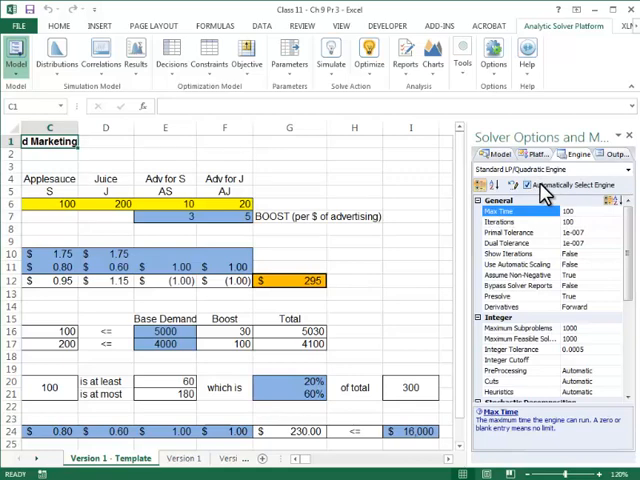
pyautogui.click(500, 154)
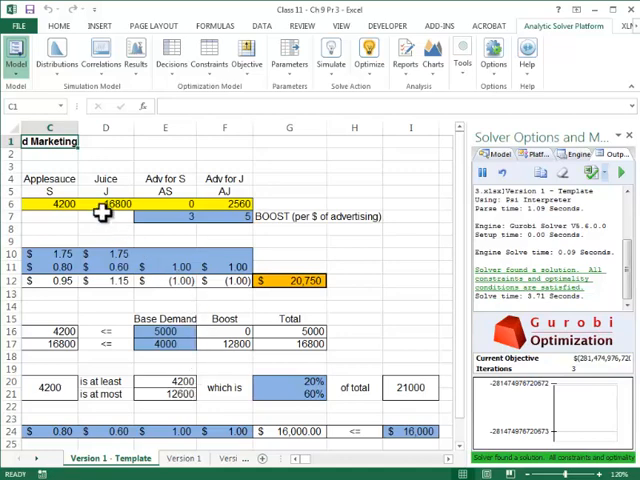
pyautogui.click(104, 204)
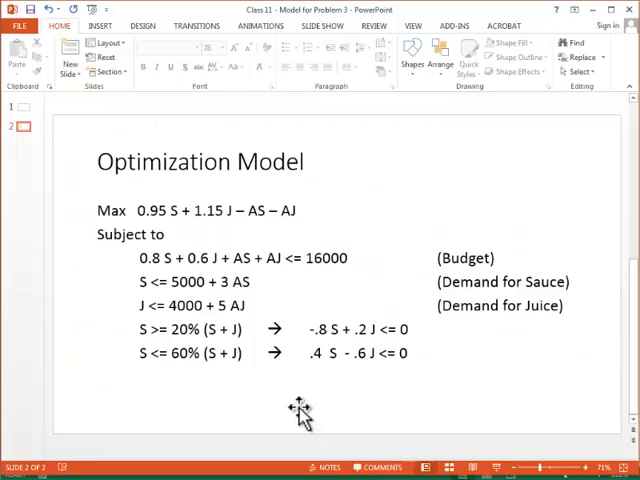
pyautogui.moveTo(150, 236)
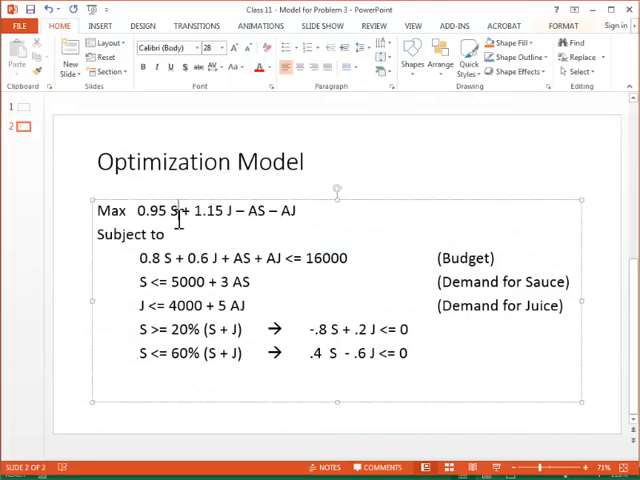
# Highlight the AS term and the whole profit objective line on the Optimization Model slide
pyautogui.click(230, 212)
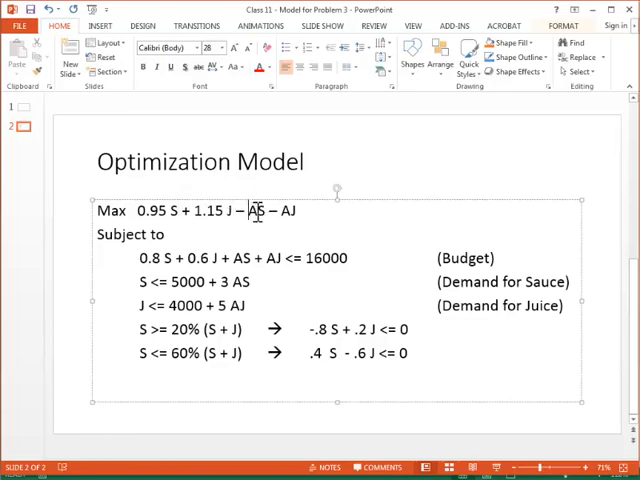
pyautogui.doubleClick(252, 212)
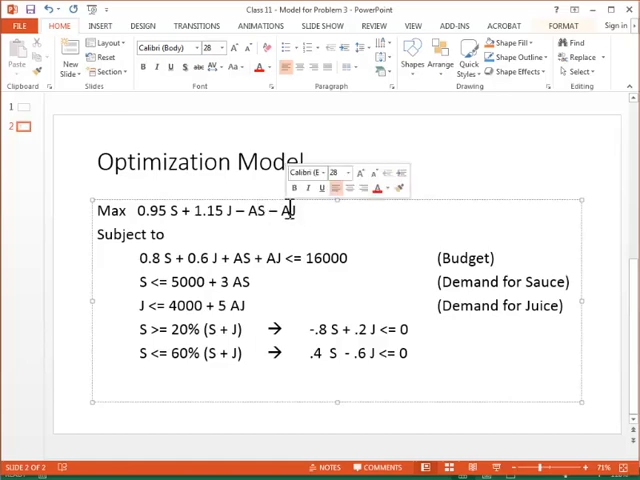
pyautogui.tripleClick(210, 210)
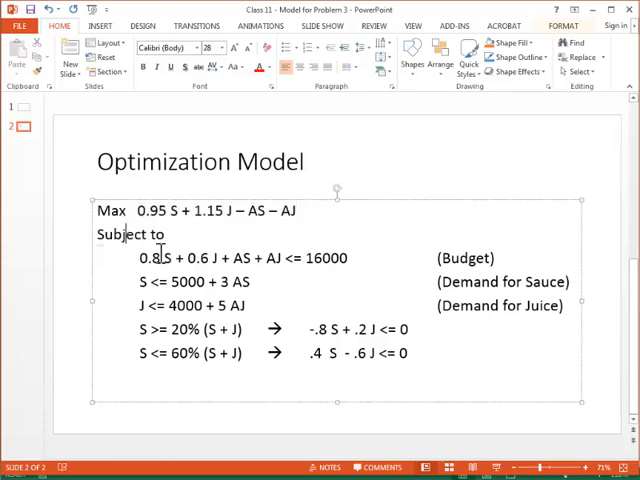
# Highlight the budget constraint coefficients and its 16000 limit, adding a > sign
pyautogui.moveTo(140, 258); pyautogui.dragTo(270, 258)
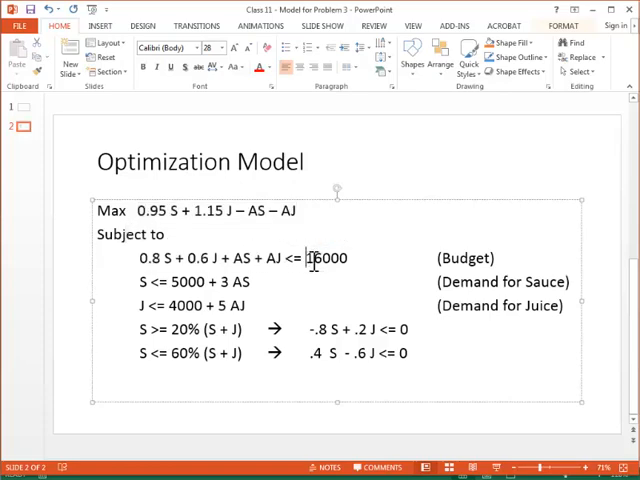
pyautogui.doubleClick(330, 256)
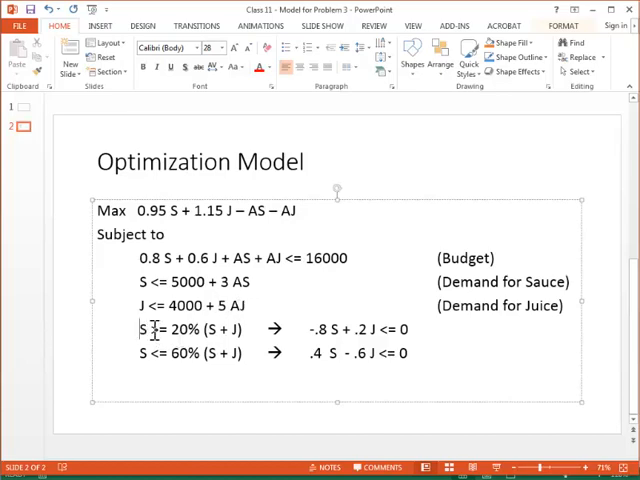
pyautogui.write('>')
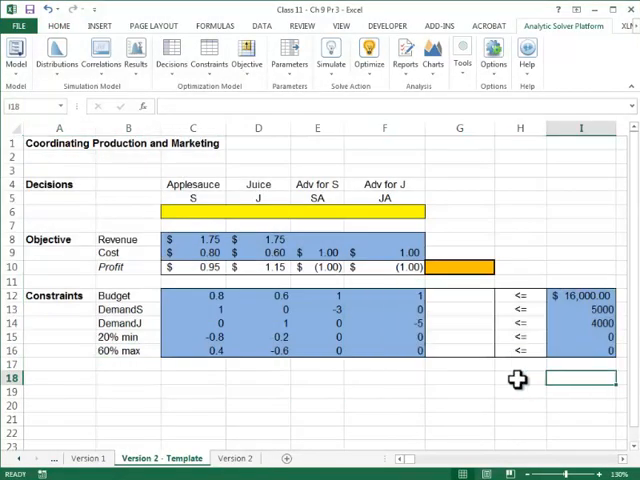
pyautogui.moveTo(308, 304)
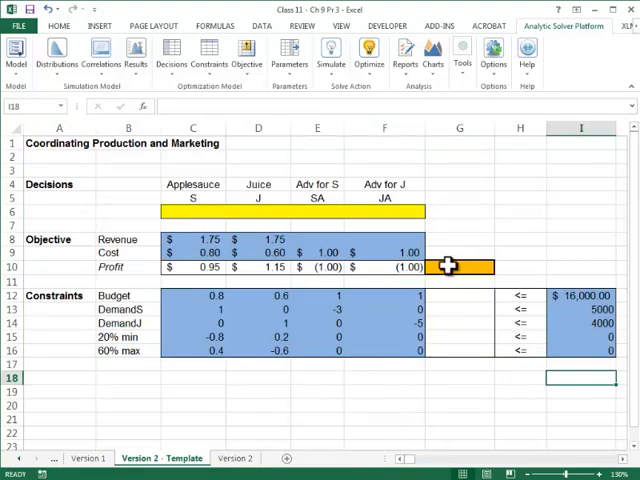
# Select the column G constraint cells, then move to the 'Version 1 - Template' sheet
pyautogui.moveTo(460, 266); pyautogui.dragTo(460, 348)
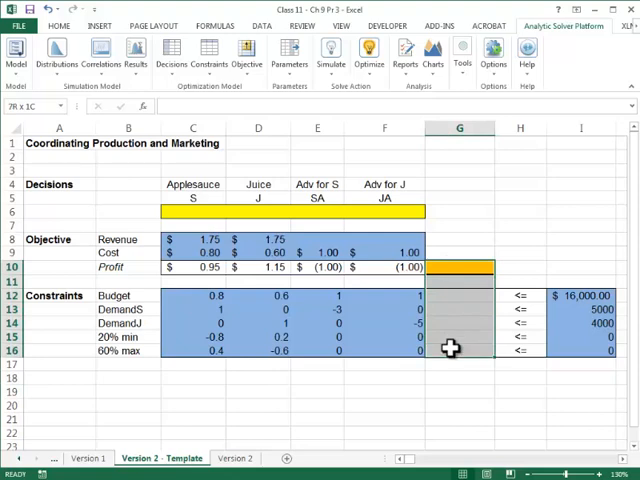
pyautogui.click(460, 352)
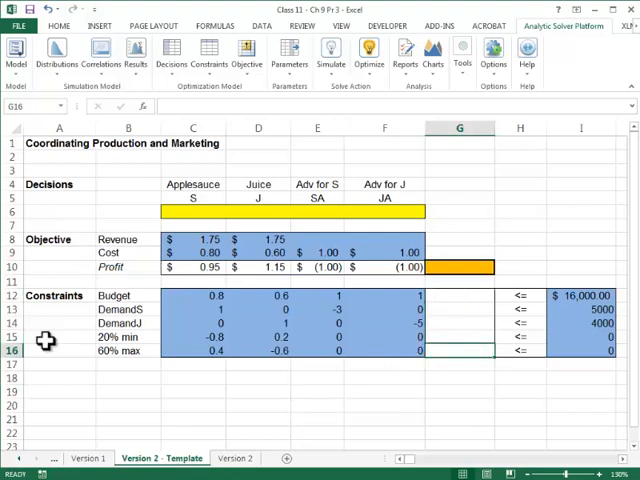
pyautogui.click(236, 458)
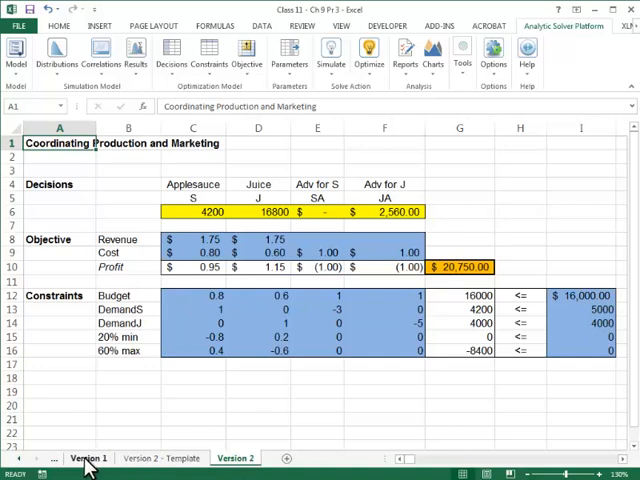
pyautogui.click(88, 458)
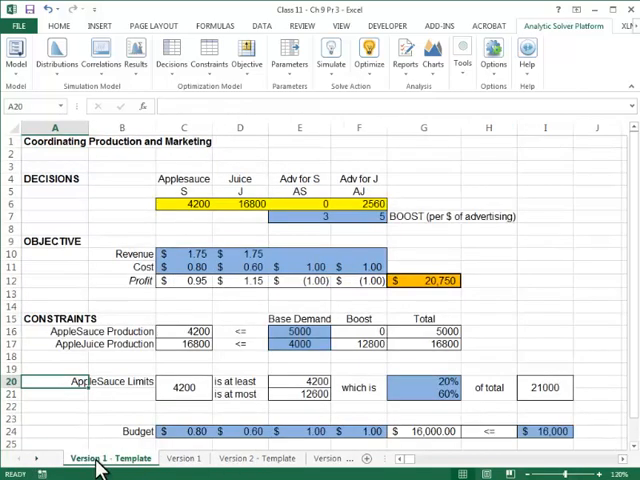